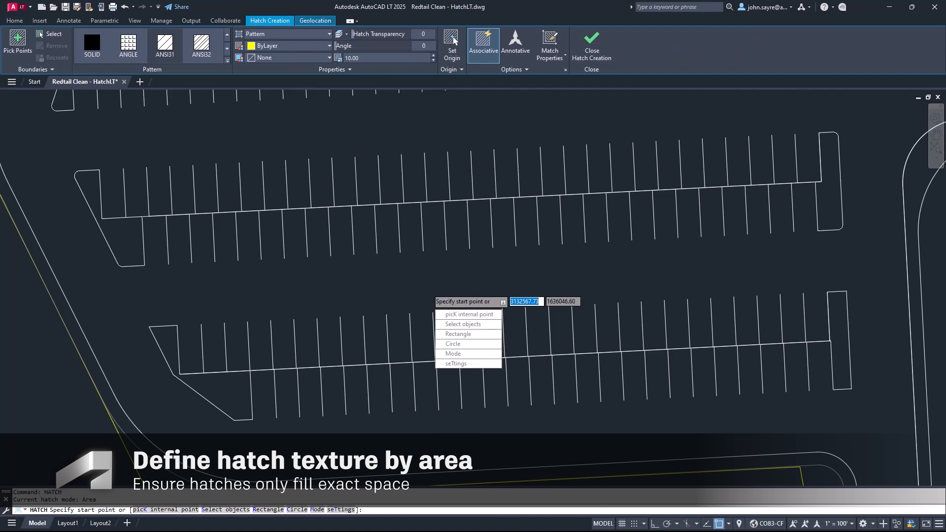
Choose Area from the hatch Mode options so hatches fill enclosed spaces.
click(454, 354)
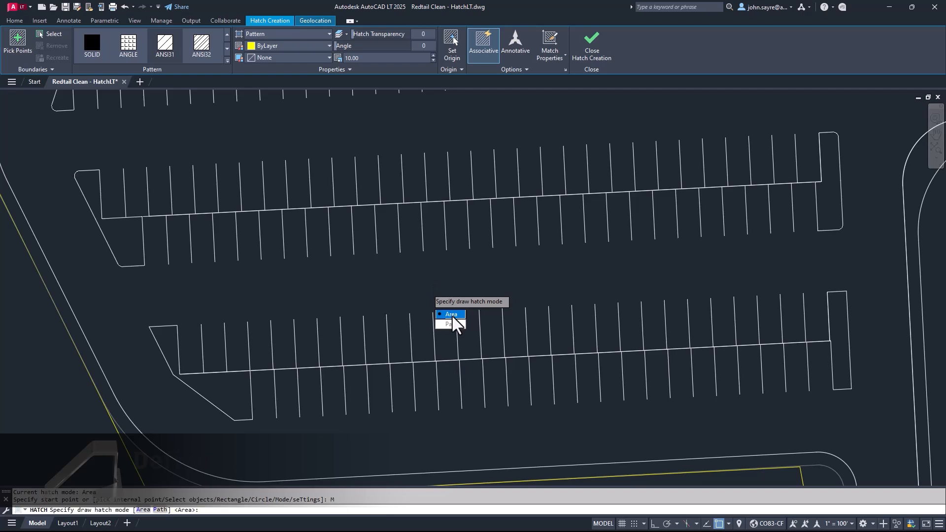
click(451, 313)
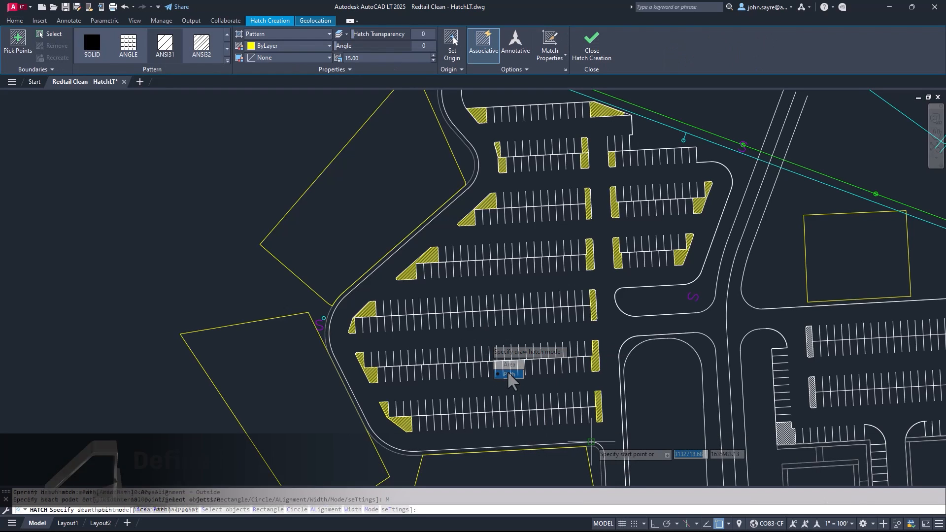
Choose Path mode for width-based hatching (width 10, alignment outside).
click(508, 373)
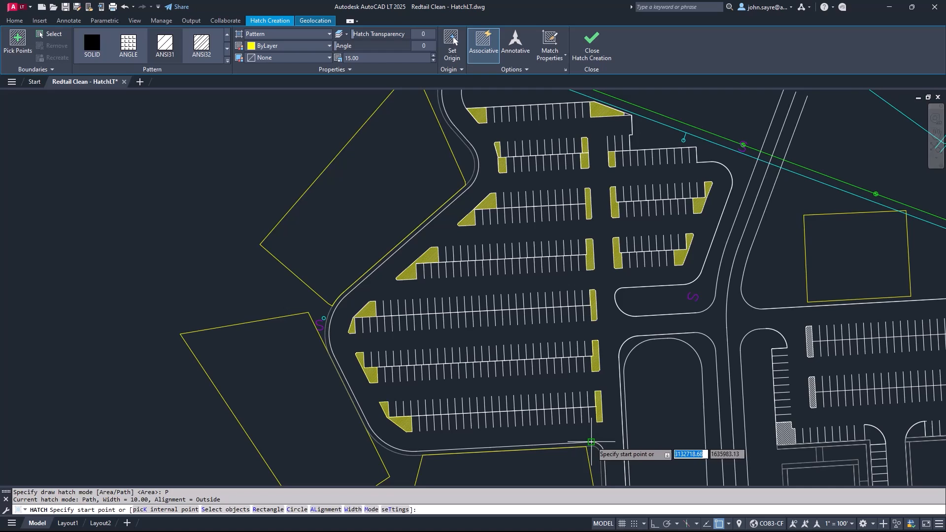